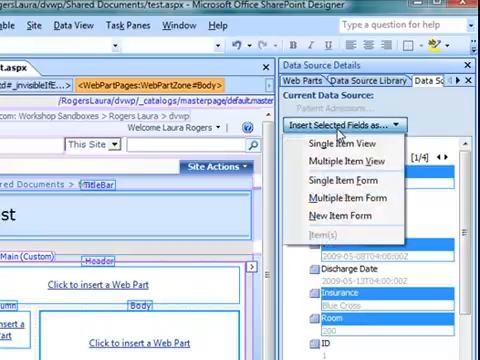
{"action": "mouse_move", "coordinate": [340, 194]}
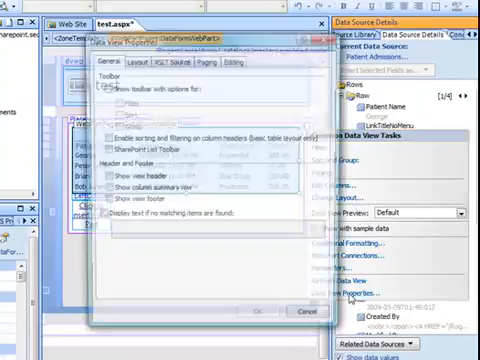
- Enable Show edit, delete and insert item links in Data View Properties
{"action": "left_click", "coordinate": [236, 62]}
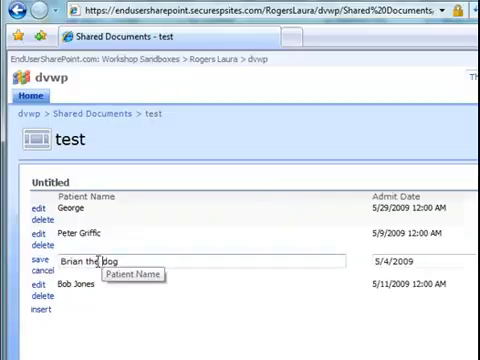
- Rename the third patient to 'Brian' and save the record
{"action": "type", "text": "Brian"}
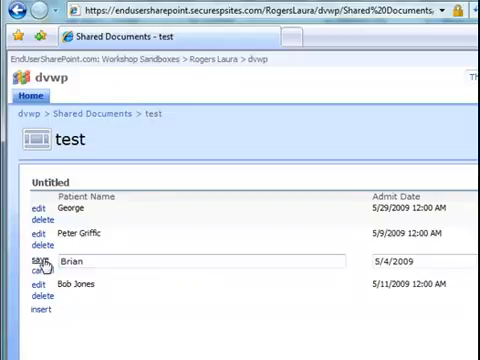
{"action": "left_click", "coordinate": [22, 266]}
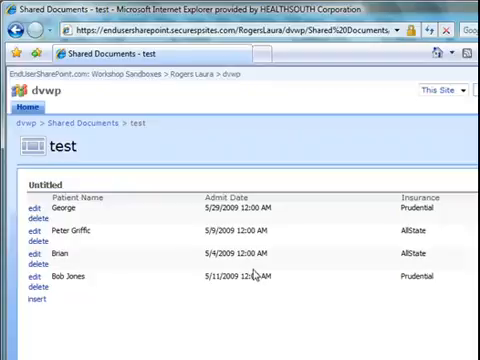
{"action": "mouse_move", "coordinate": [258, 252]}
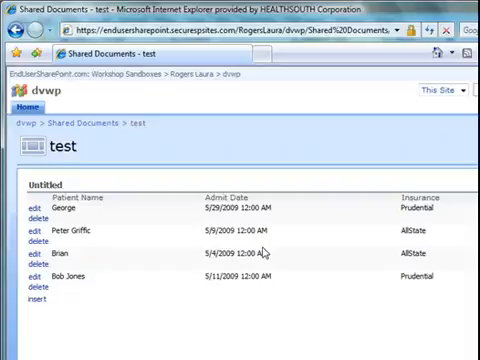